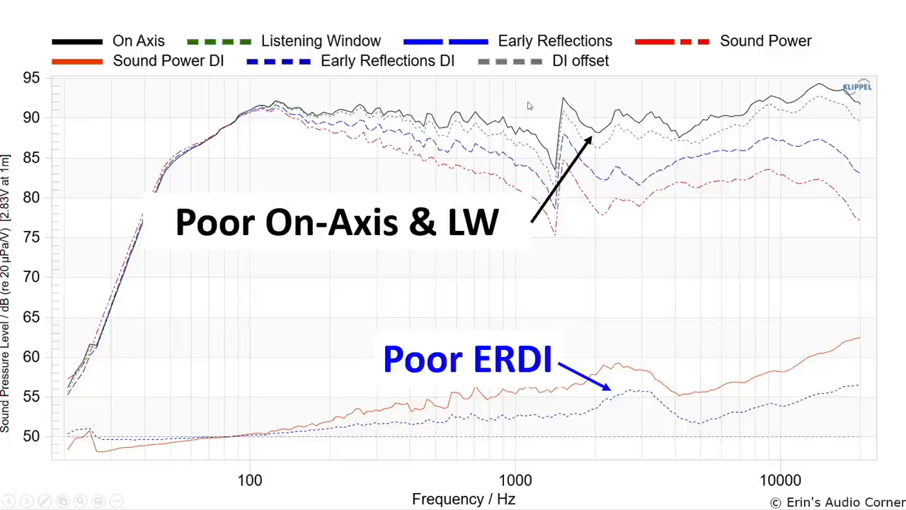
pyautogui.moveTo(782, 120)
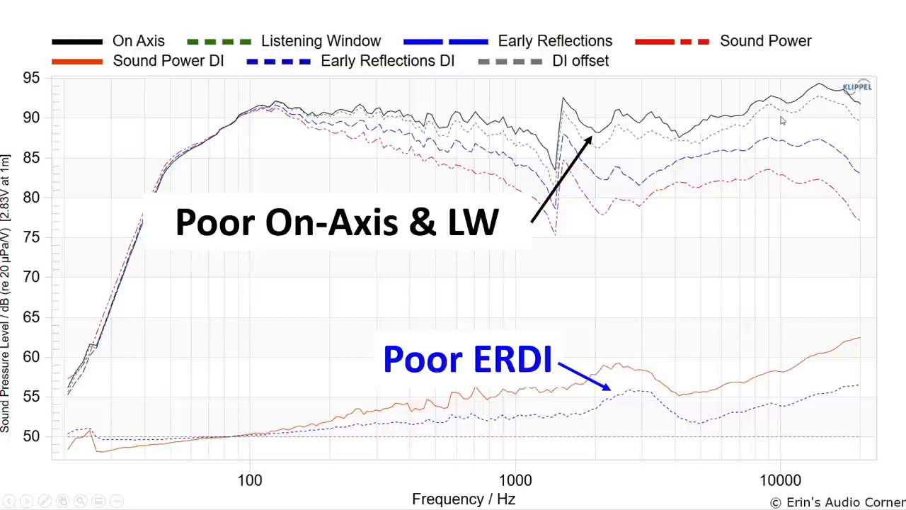
pyautogui.moveTo(672, 148)
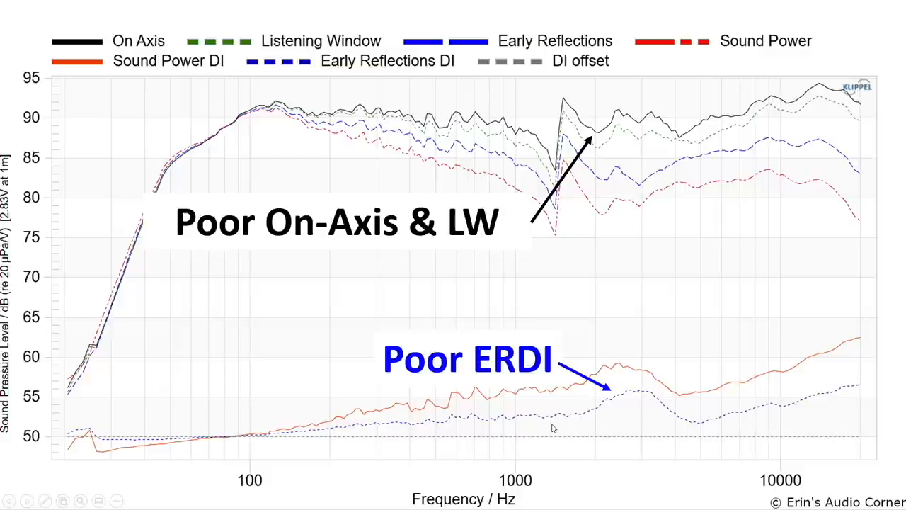
pyautogui.moveTo(550, 423)
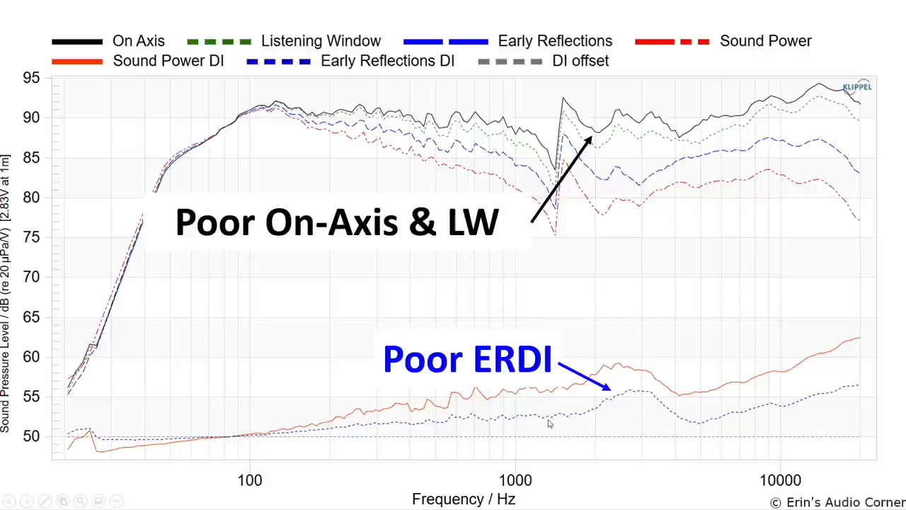
pyautogui.moveTo(673, 413)
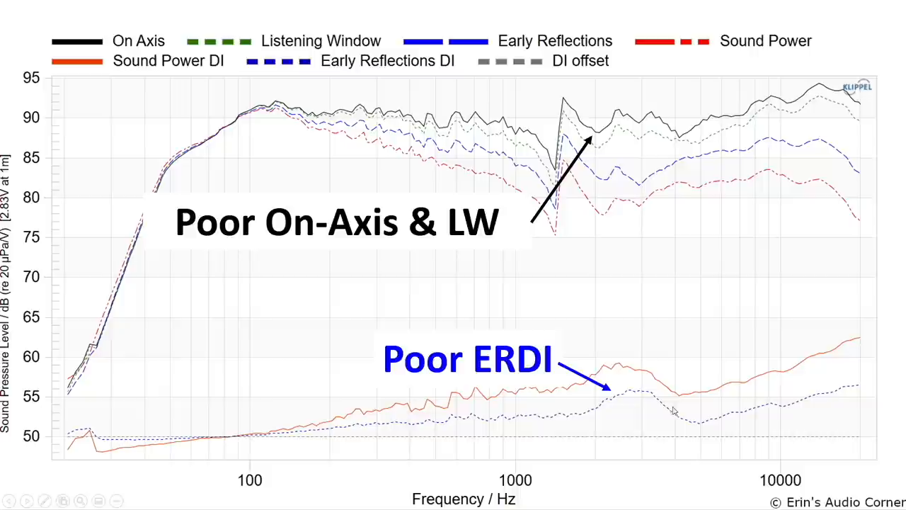
pyautogui.moveTo(599, 415)
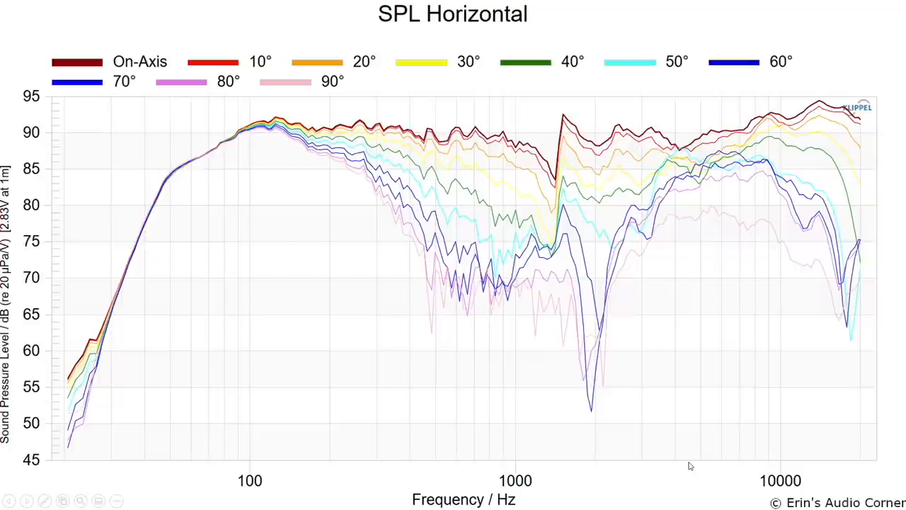
pyautogui.moveTo(716, 250)
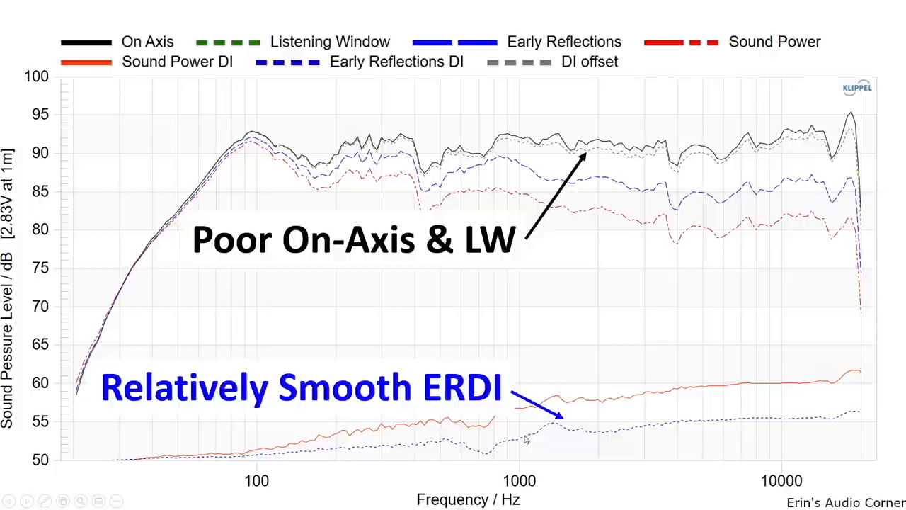
pyautogui.moveTo(517, 444)
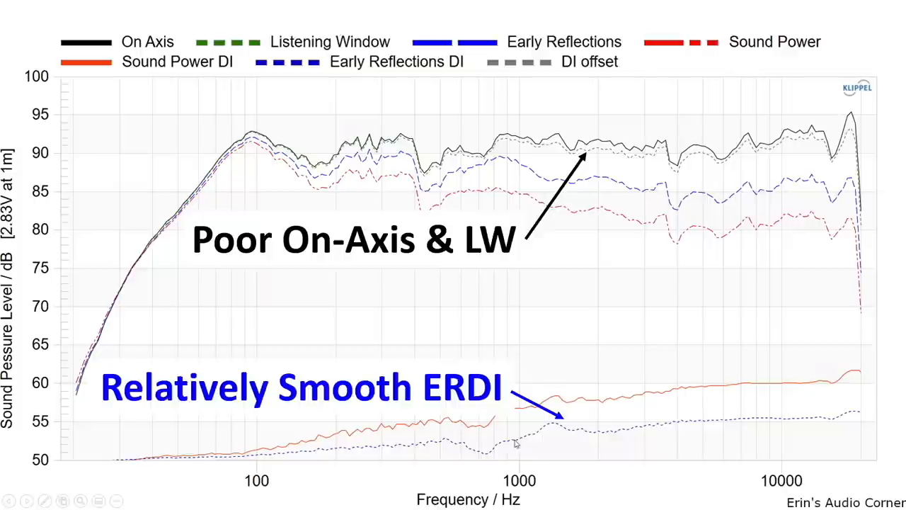
pyautogui.moveTo(569, 434)
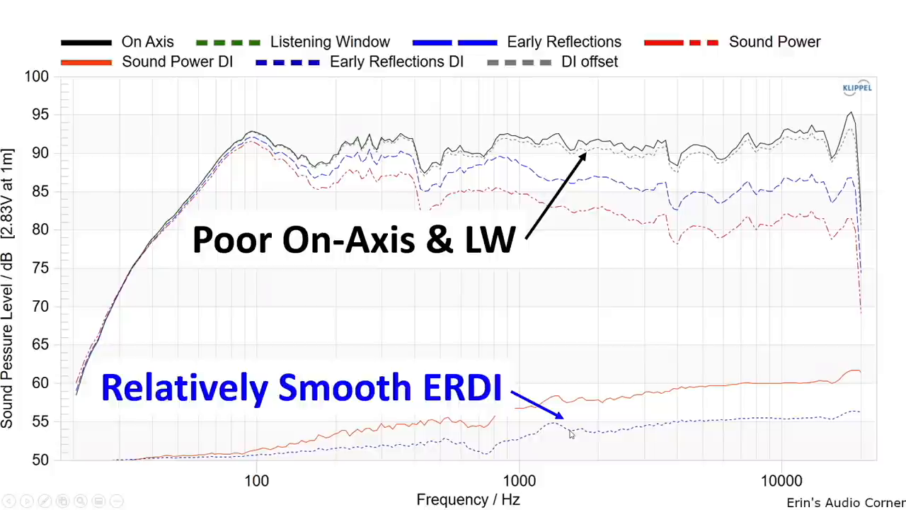
pyautogui.moveTo(451, 442)
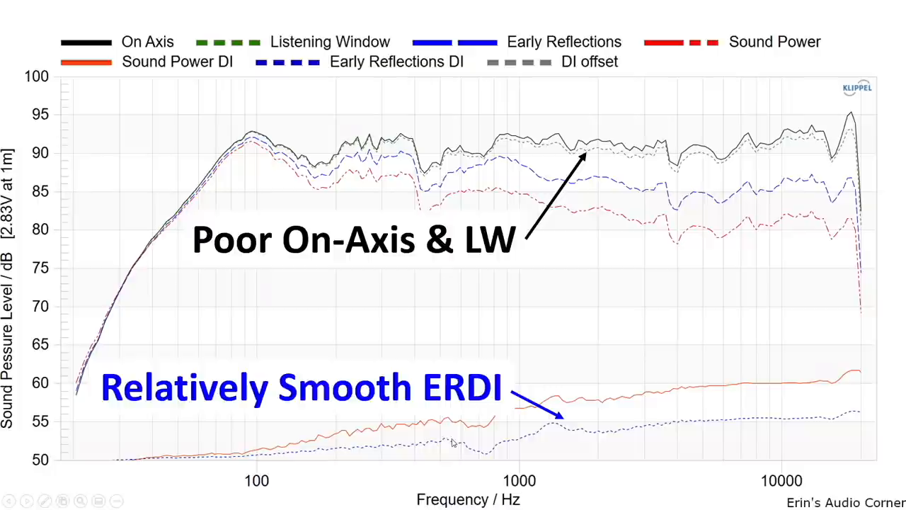